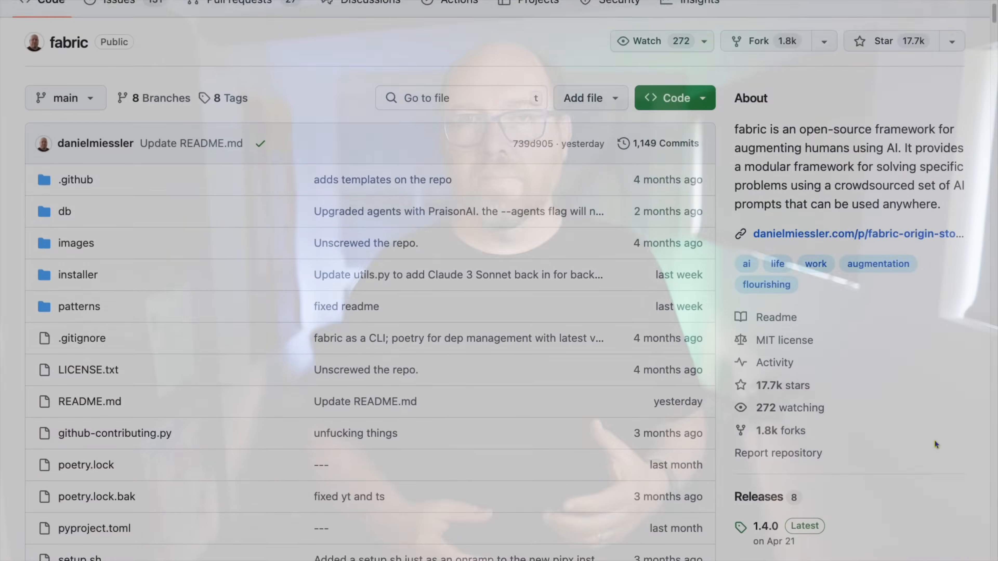
Step: Scroll through the pattern folders and down to the README's Helper Apps section describing yt
{"action": "scroll", "scroll_direction": "down", "scroll_amount": 3}
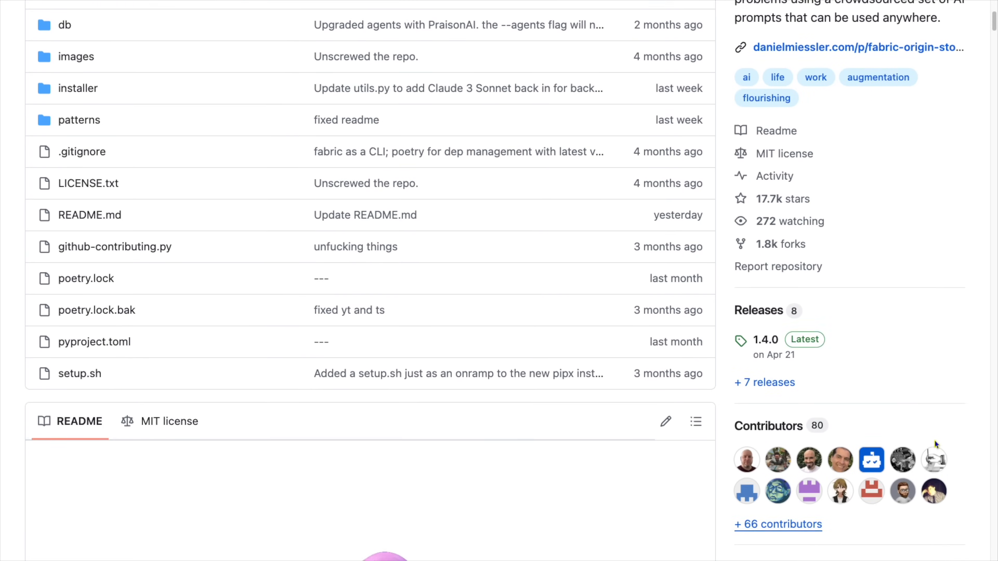
{"action": "scroll", "scroll_direction": "down", "scroll_amount": 3}
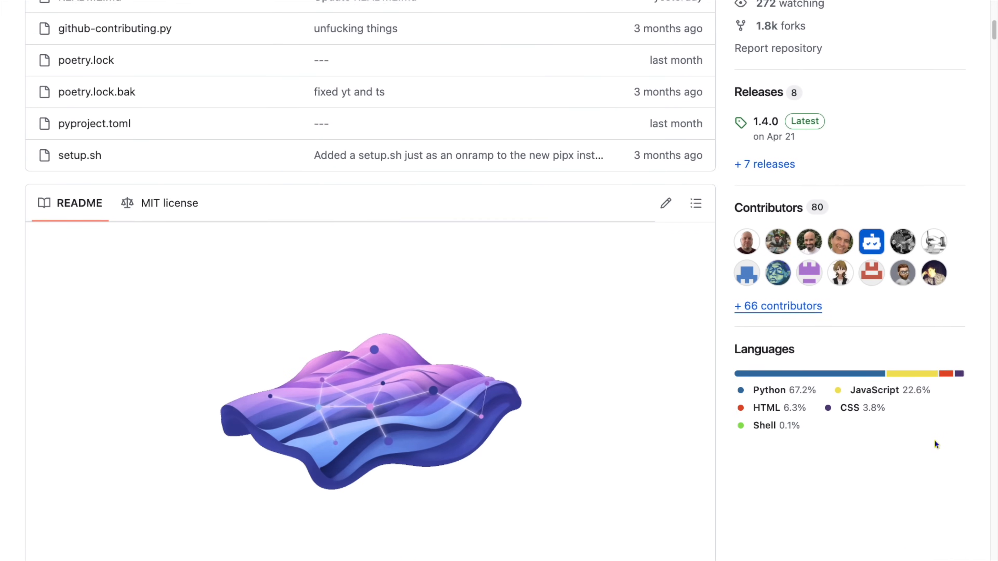
{"action": "scroll", "scroll_direction": "down", "scroll_amount": 3}
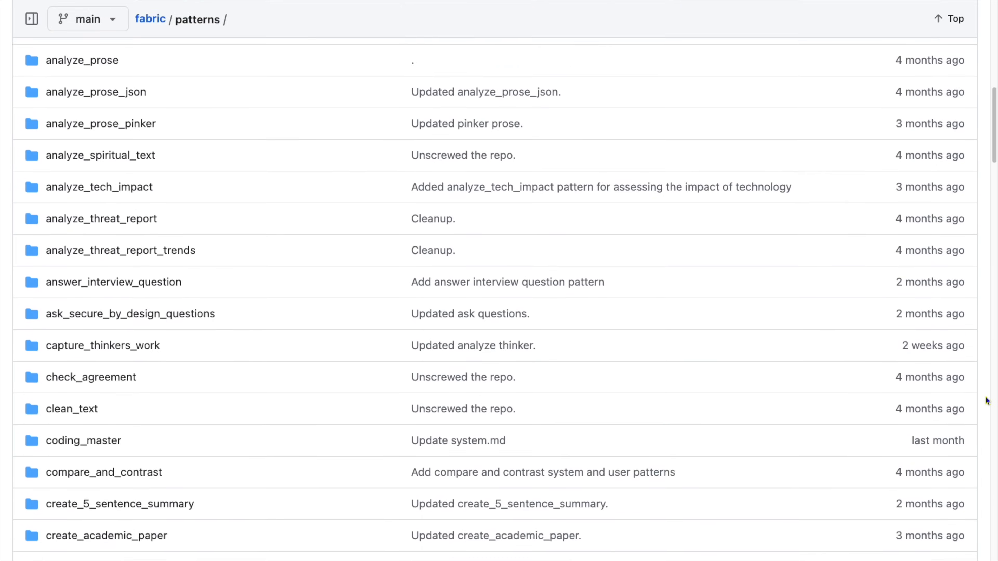
{"action": "scroll", "scroll_direction": "down", "scroll_amount": 3}
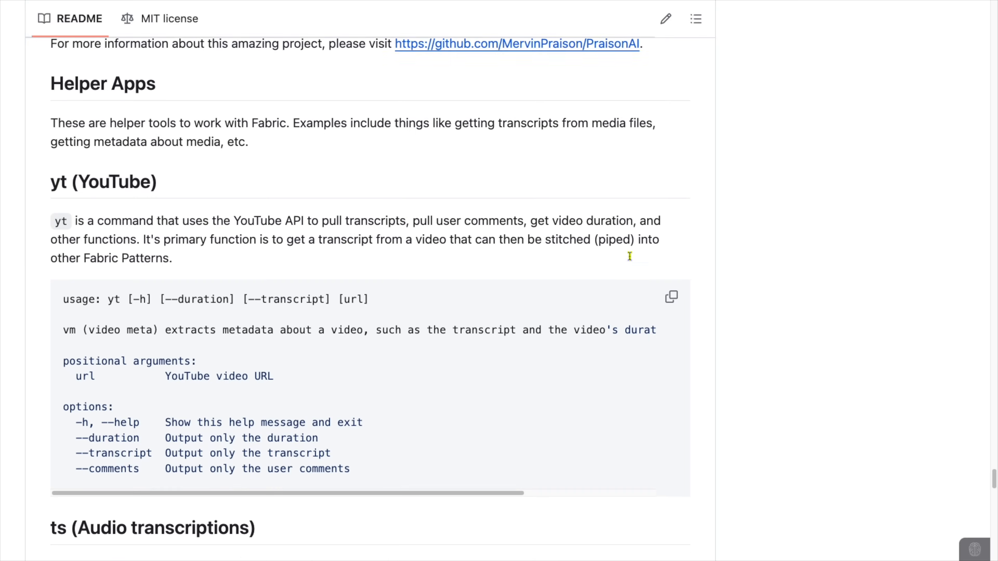
{"action": "scroll", "scroll_direction": "down", "scroll_amount": 3}
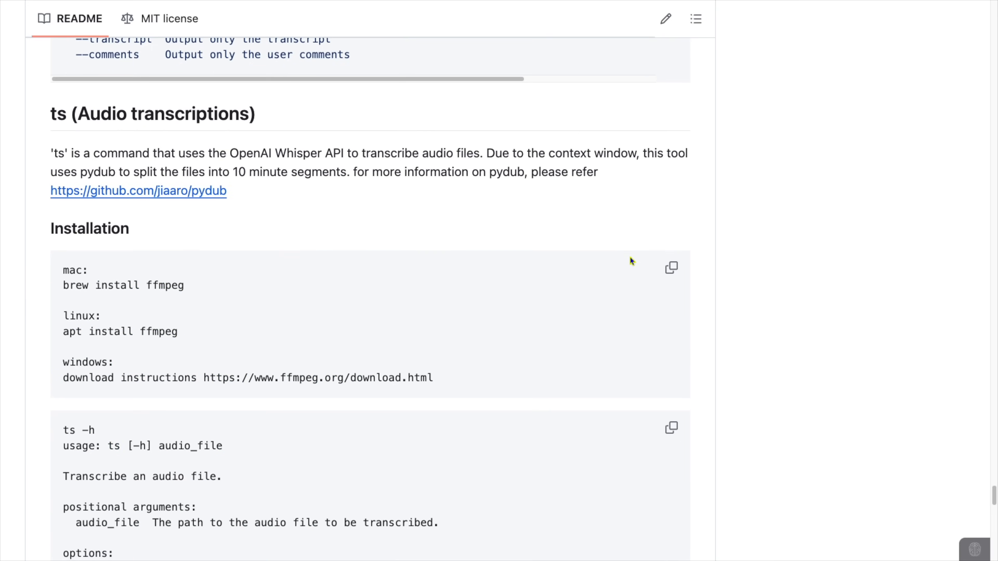
{"action": "scroll", "scroll_direction": "down", "scroll_amount": 3}
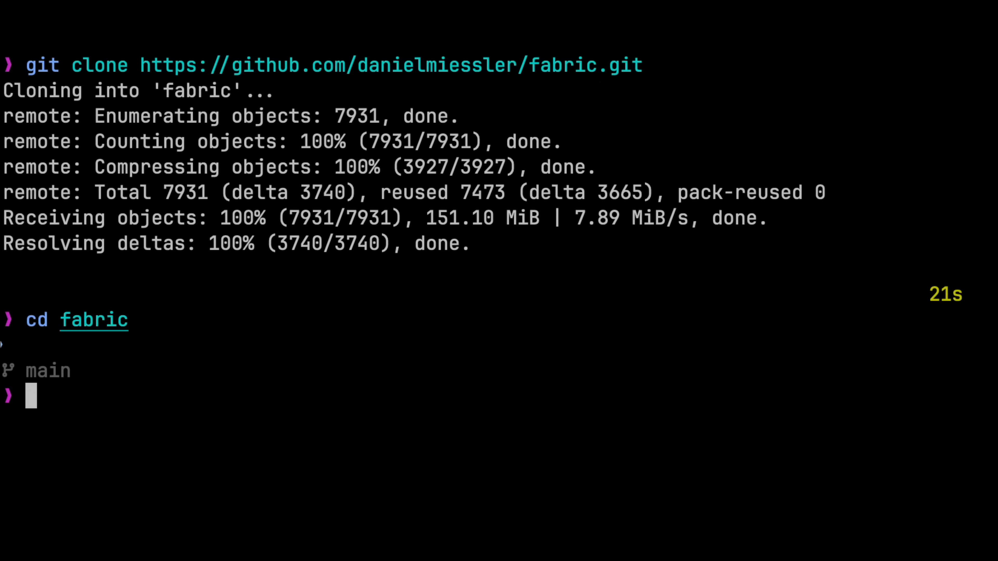
Step: Install Fabric with 'pipx install .', run 'fabric --setup', skipping the OpenAI and Google API key prompts
{"action": "type", "text": "pipx install ."}
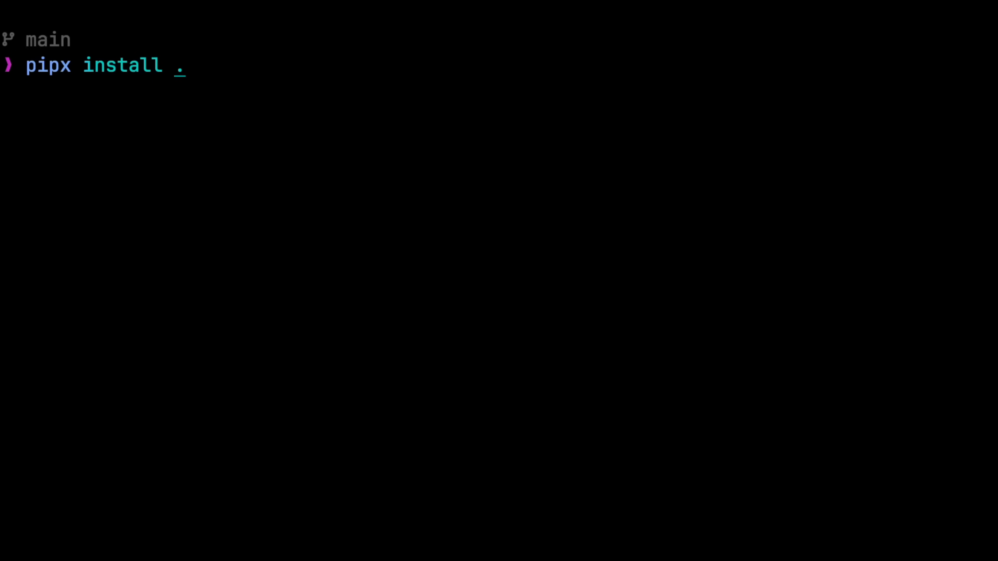
{"action": "type", "text": "fabric --setup"}
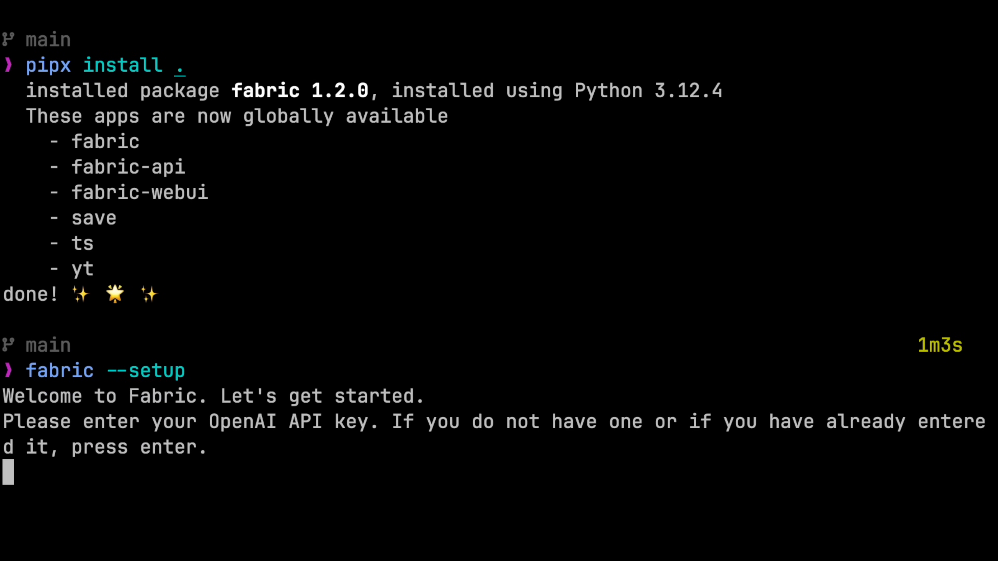
{"action": "key", "text": "enter"}
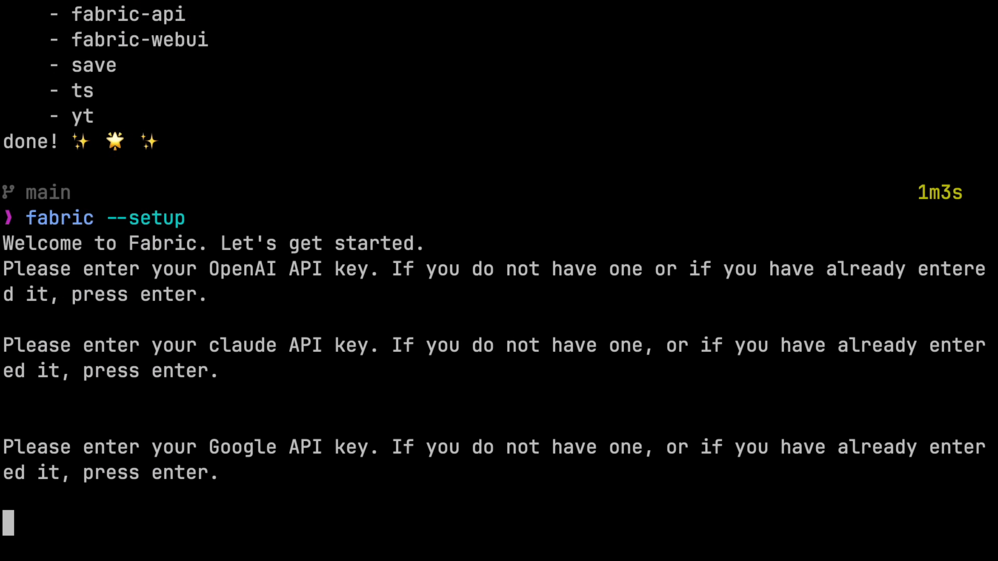
{"action": "key", "text": "enter"}
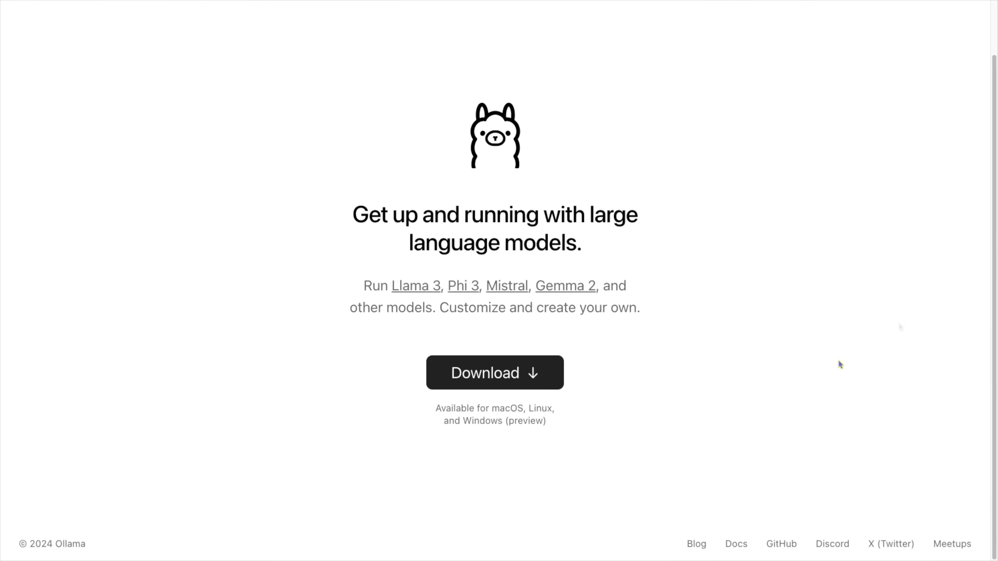
{"action": "left_click", "coordinate": [494, 373]}
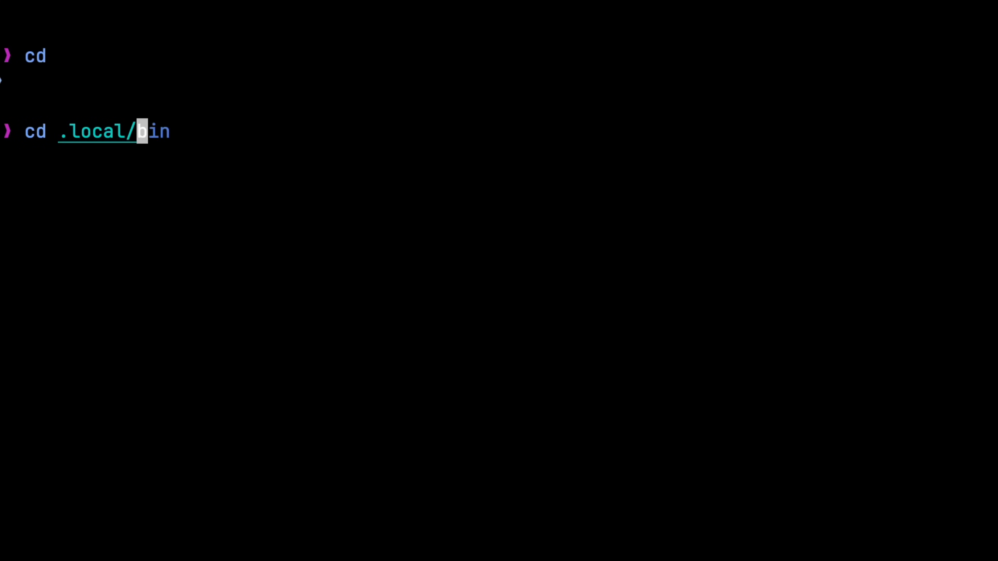
Step: List .local/bin with eza to confirm fabric, fabric-api, fabric-webui, save, ts and yt are present
{"action": "type", "text": "eza"}
{"action": "type", "text": "cd .config/fabric/"}
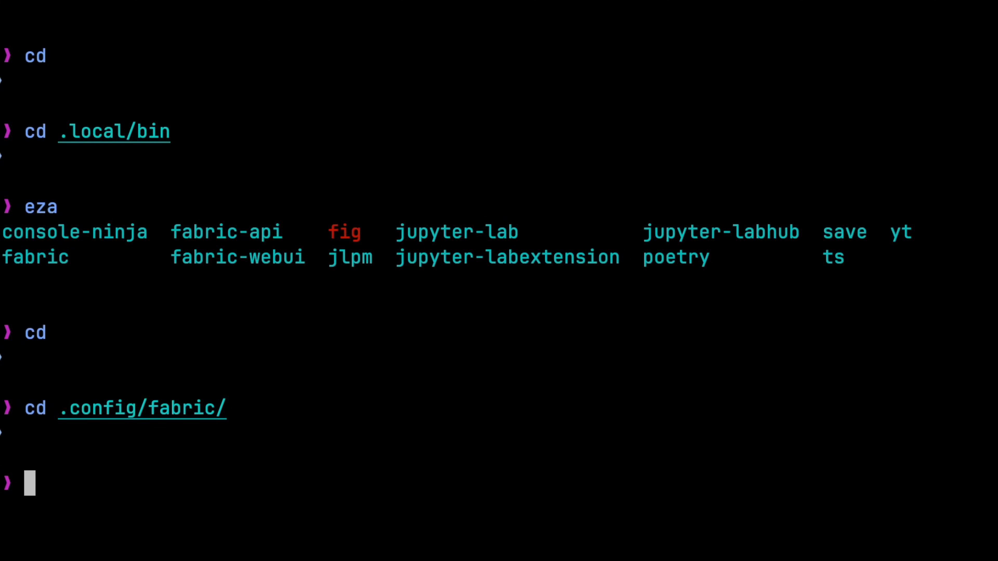
{"action": "type", "text": "eza -alh"}
{"action": "type", "text": "yt"}
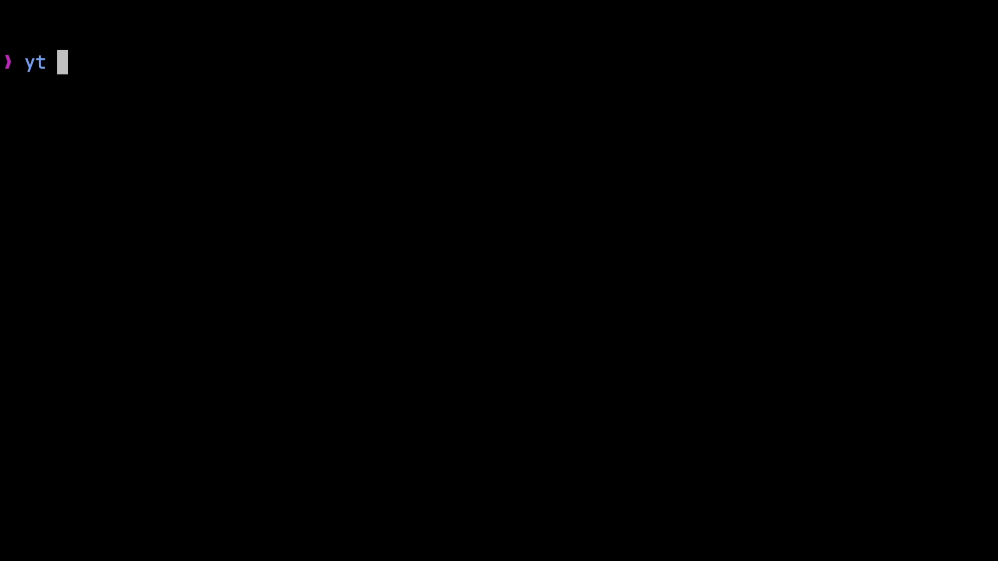
{"action": "type", "text": "https://youtu.be/1TwilLRvriM"}
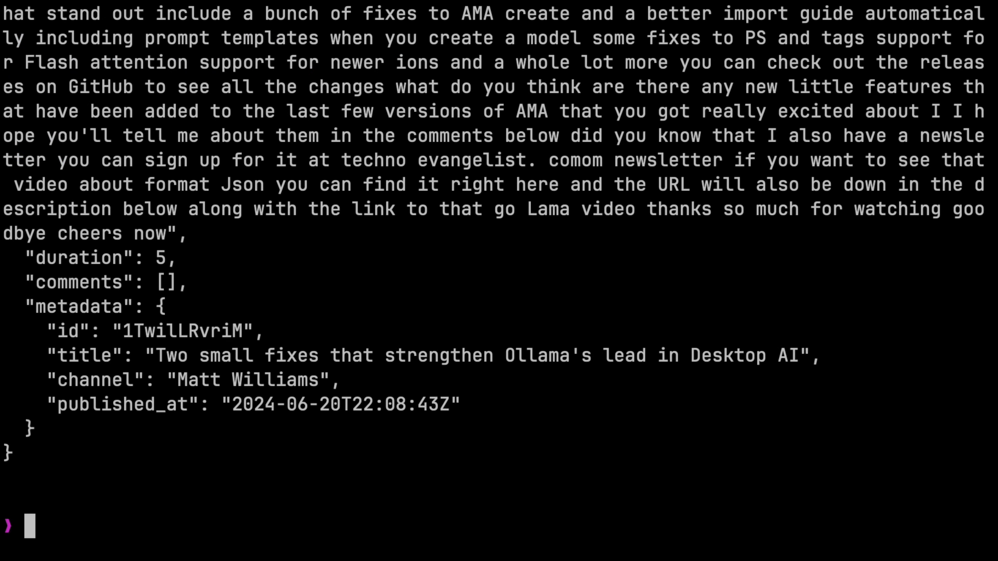
{"action": "mouse_move", "coordinate": [539, 408]}
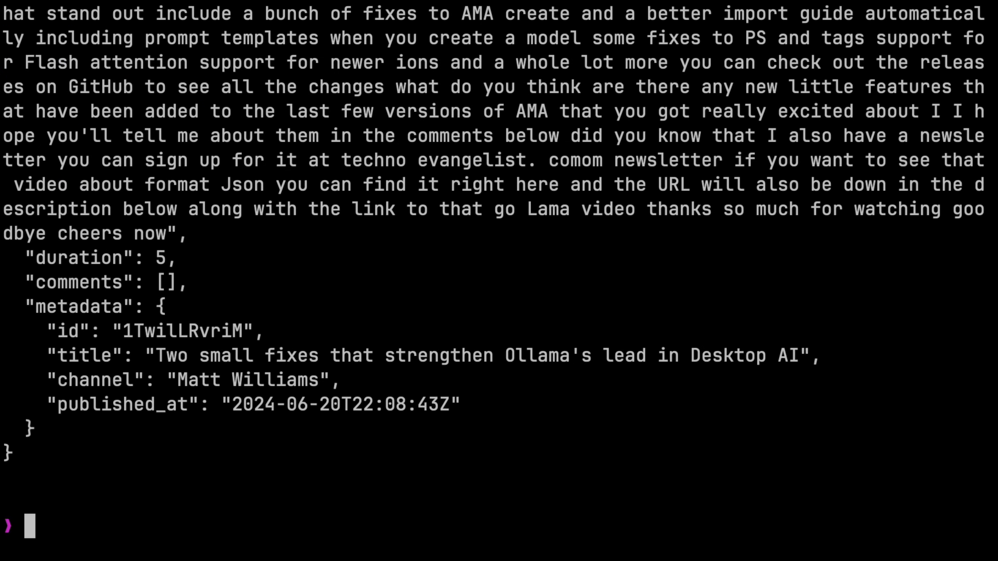
{"action": "type", "text": "yt https://youtu.be/1TwilLRvriM --transcript |"}
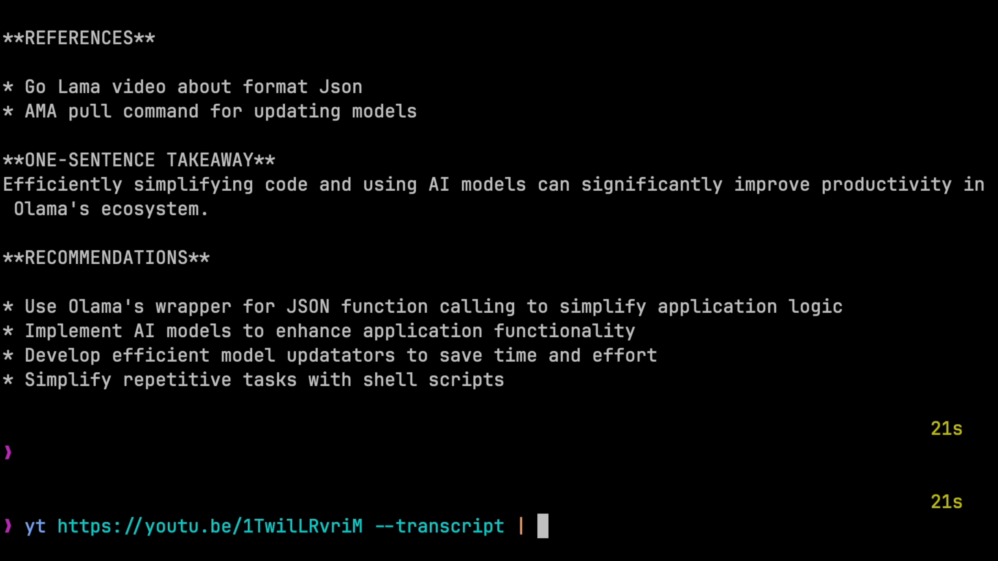
Step: Swap the Fabric pattern in the piped command to create_video_chapters
{"action": "type", "text": "create_video_chapters"}
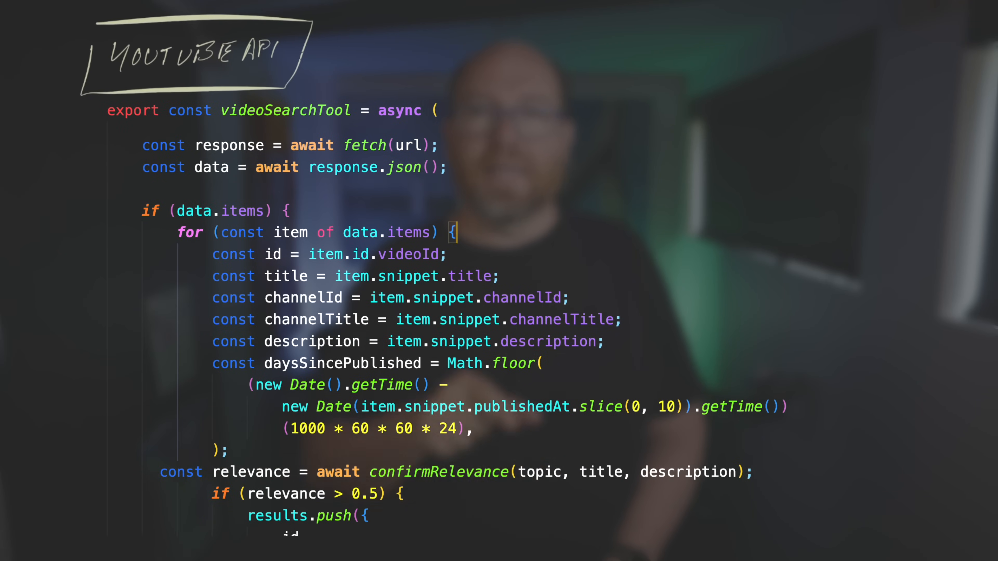
Step: Scroll down through the generated video chapters output
{"action": "scroll", "scroll_direction": "down", "scroll_amount": 3}
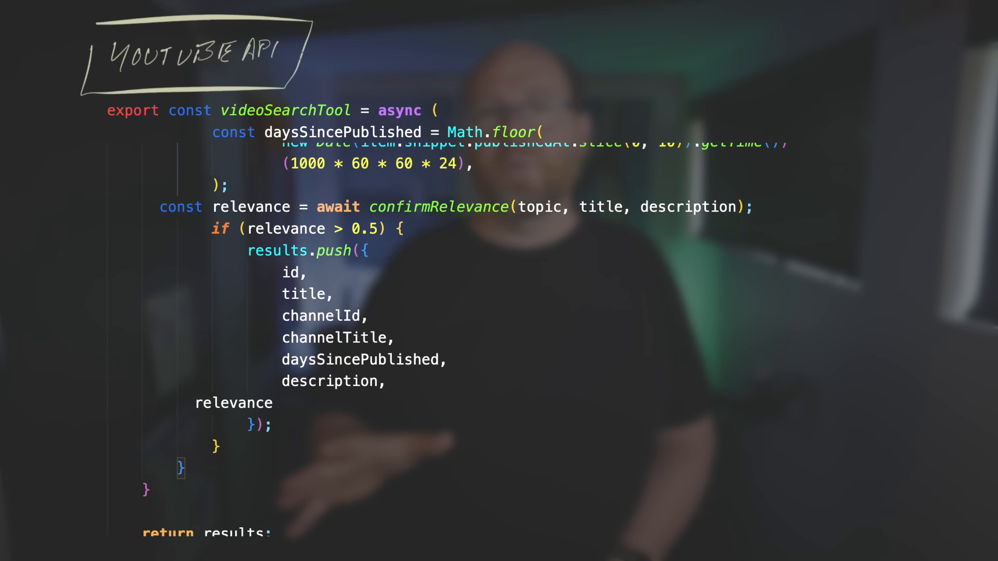